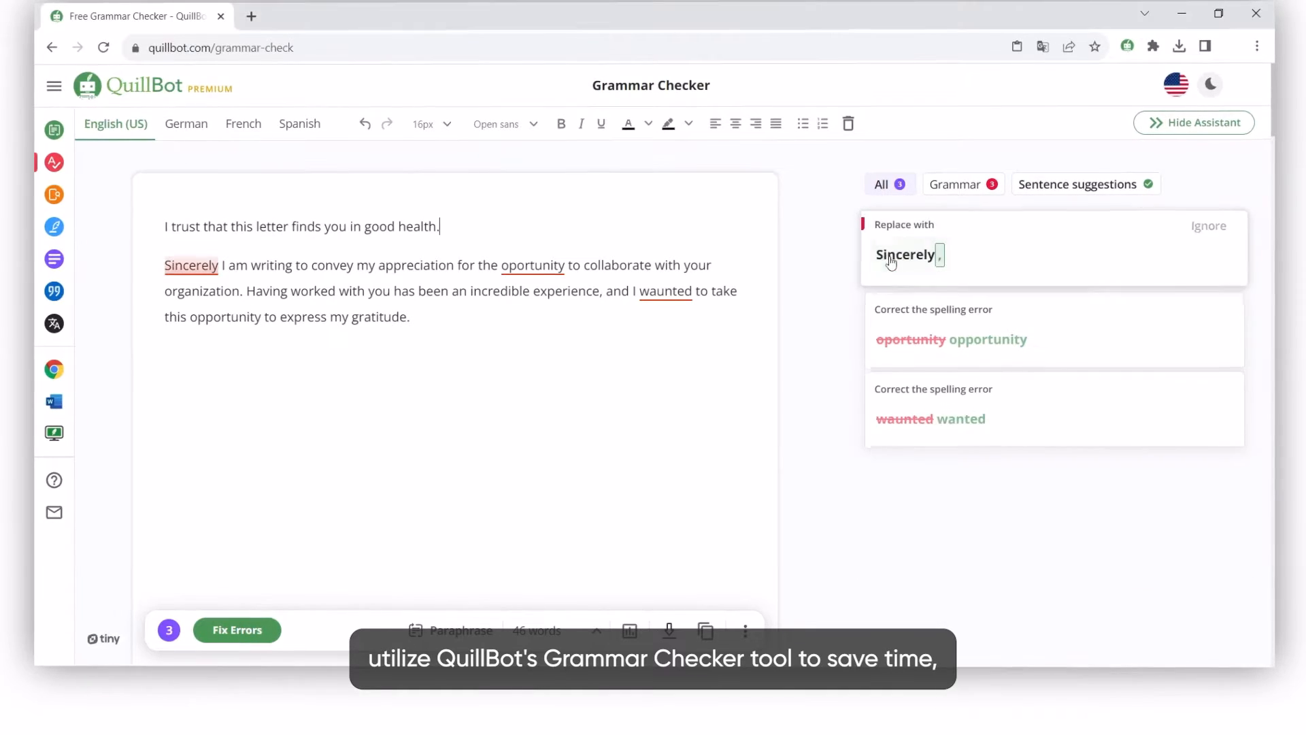
Accept the comma suggestion so the letter closes with "Sincerely," and clear the editor
{"action": "left_click", "coordinate": [906, 254]}
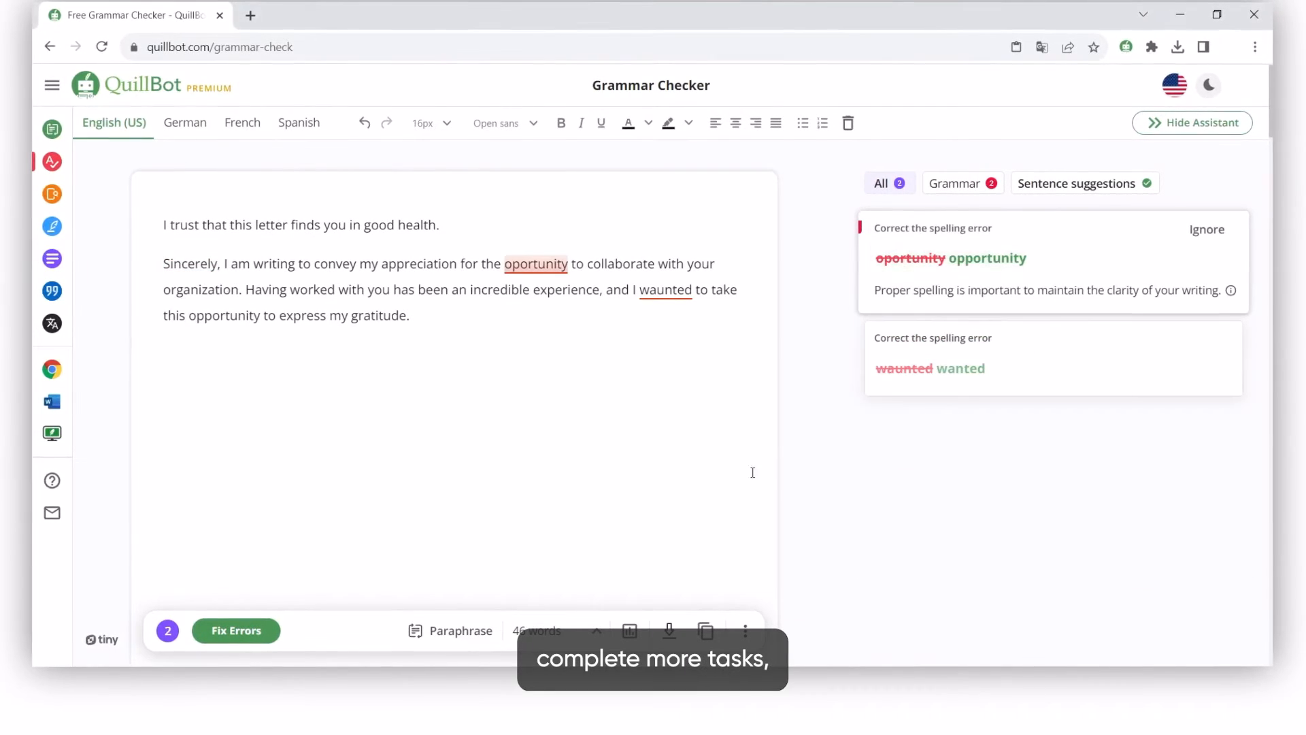
{"action": "left_click", "coordinate": [236, 630]}
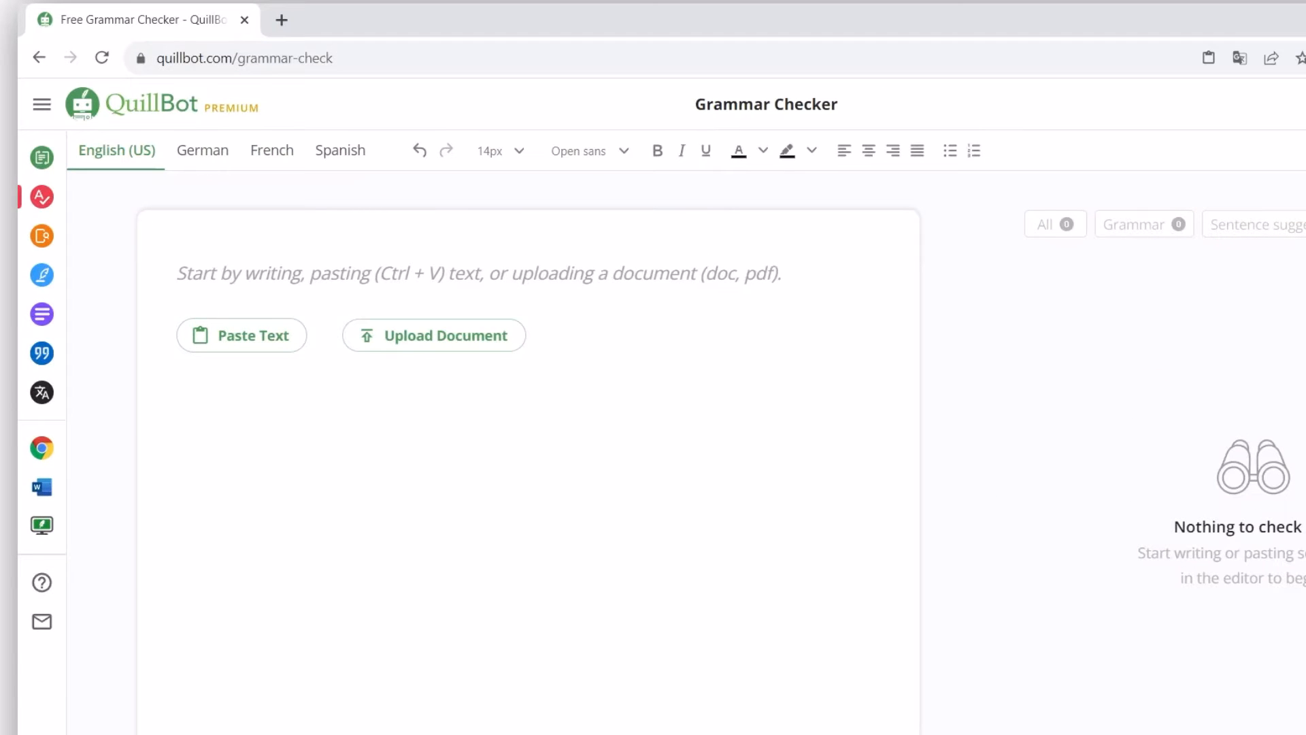
{"action": "mouse_move", "coordinate": [111, 153]}
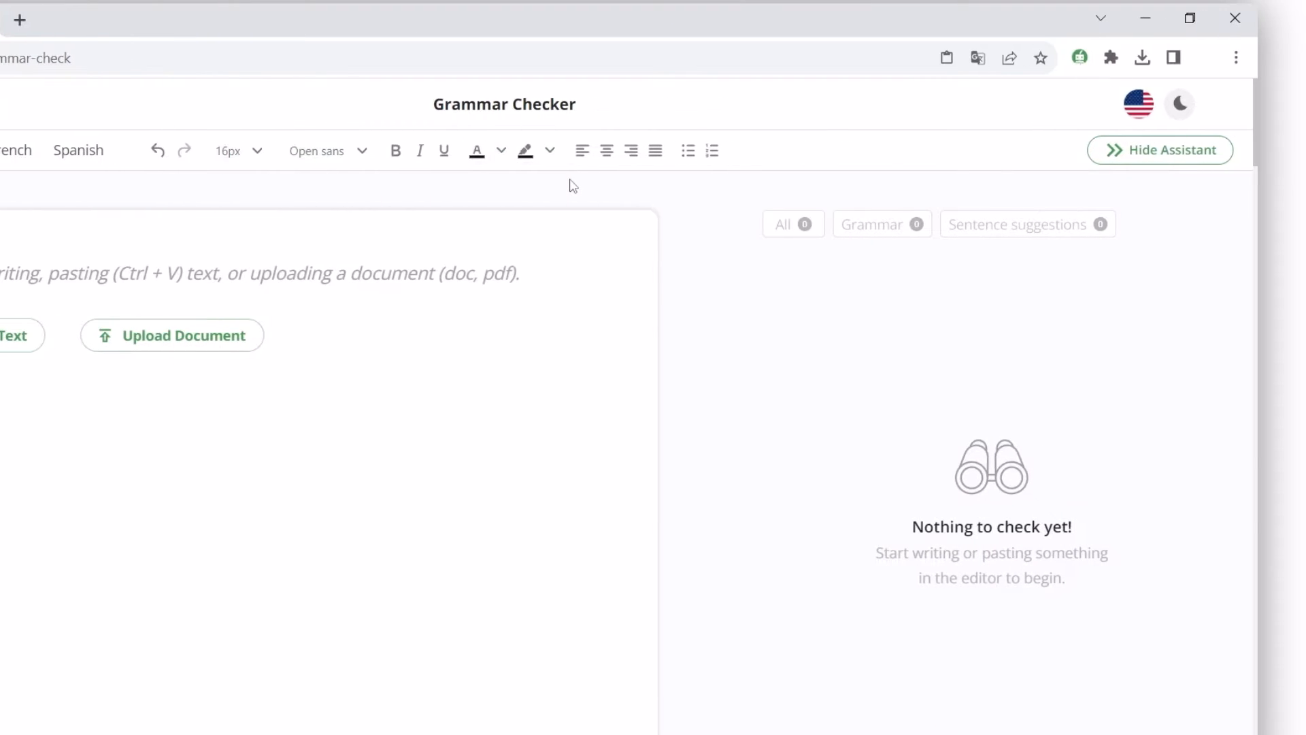
{"action": "mouse_move", "coordinate": [670, 175]}
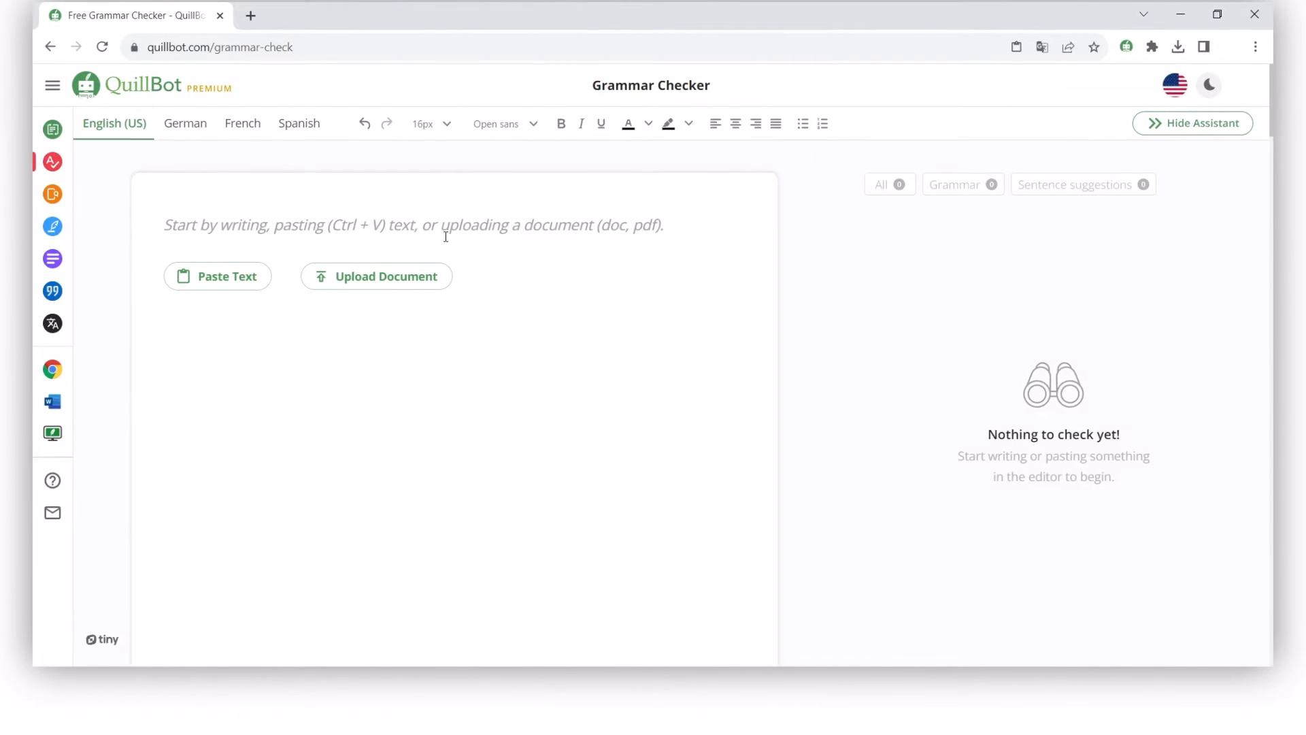
{"action": "mouse_move", "coordinate": [344, 275]}
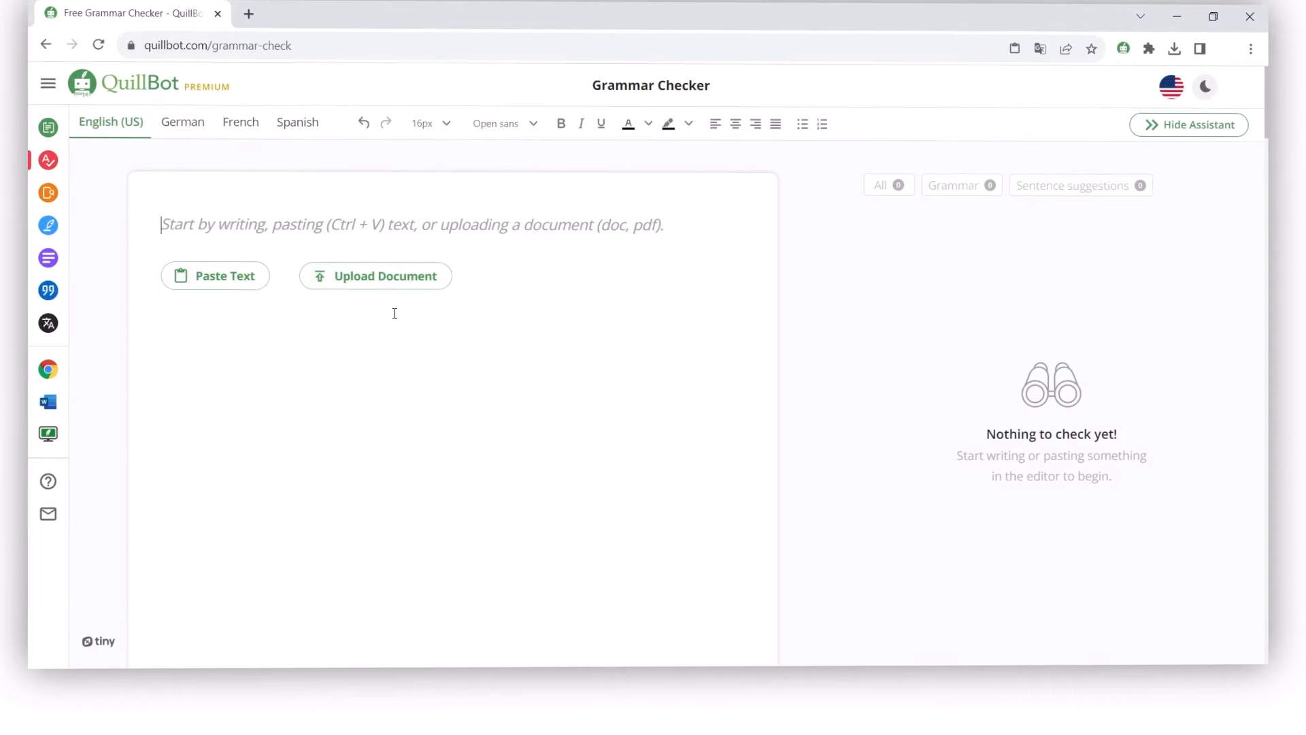
{"action": "mouse_move", "coordinate": [185, 279]}
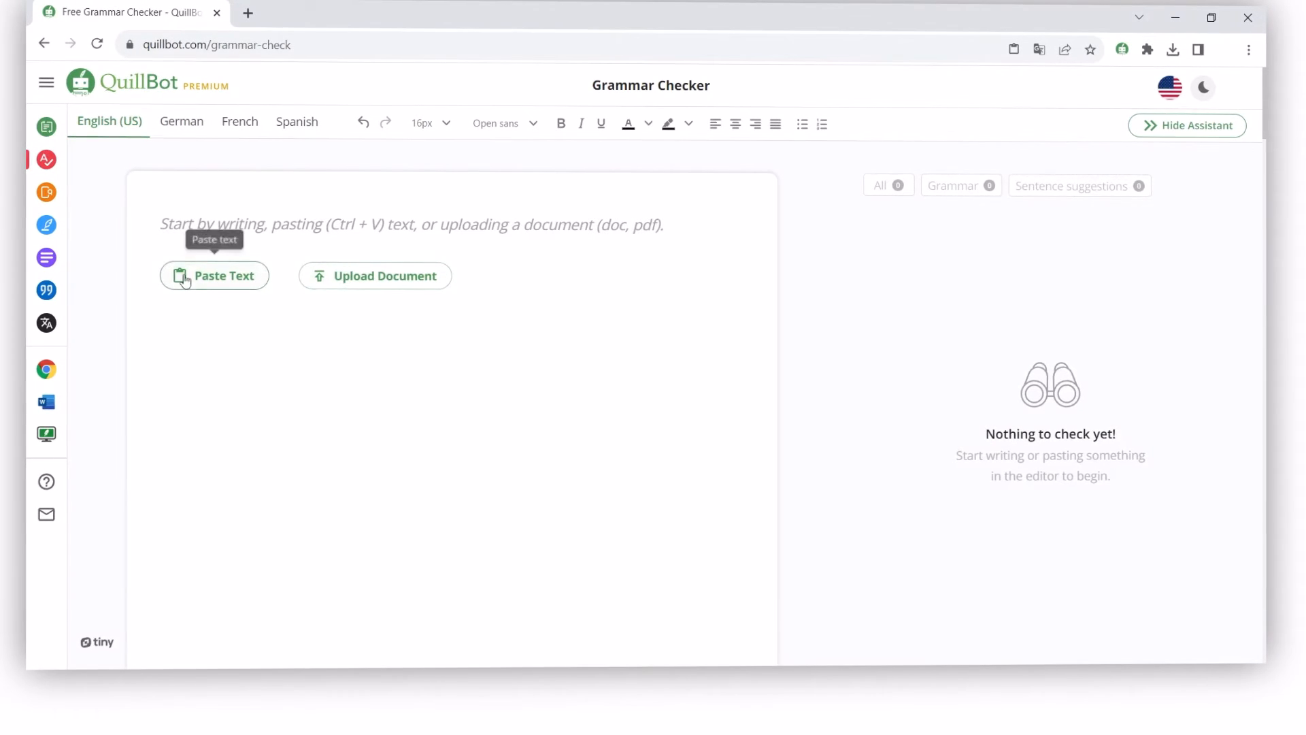
Paste the robot paragraph and accept the "technology" and "There" corrections
{"action": "left_click", "coordinate": [213, 275]}
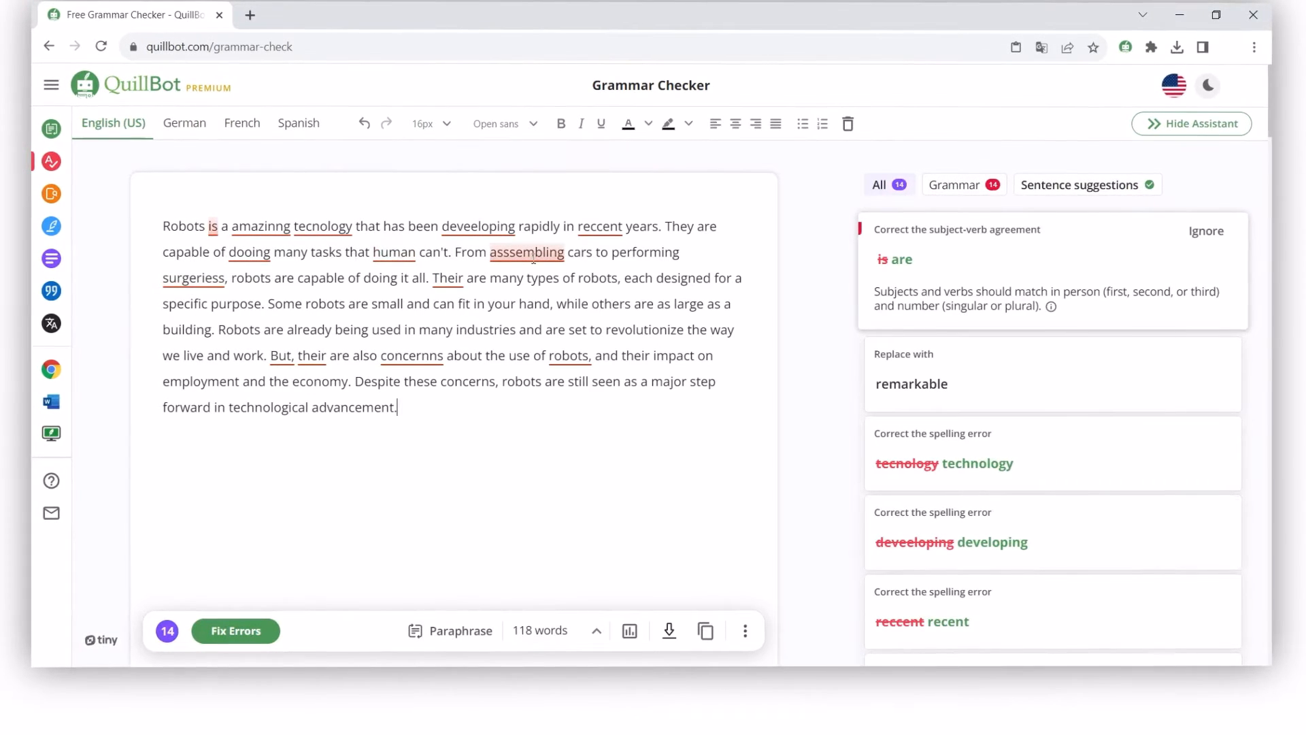
{"action": "scroll", "scroll_direction": "down", "scroll_amount": 3}
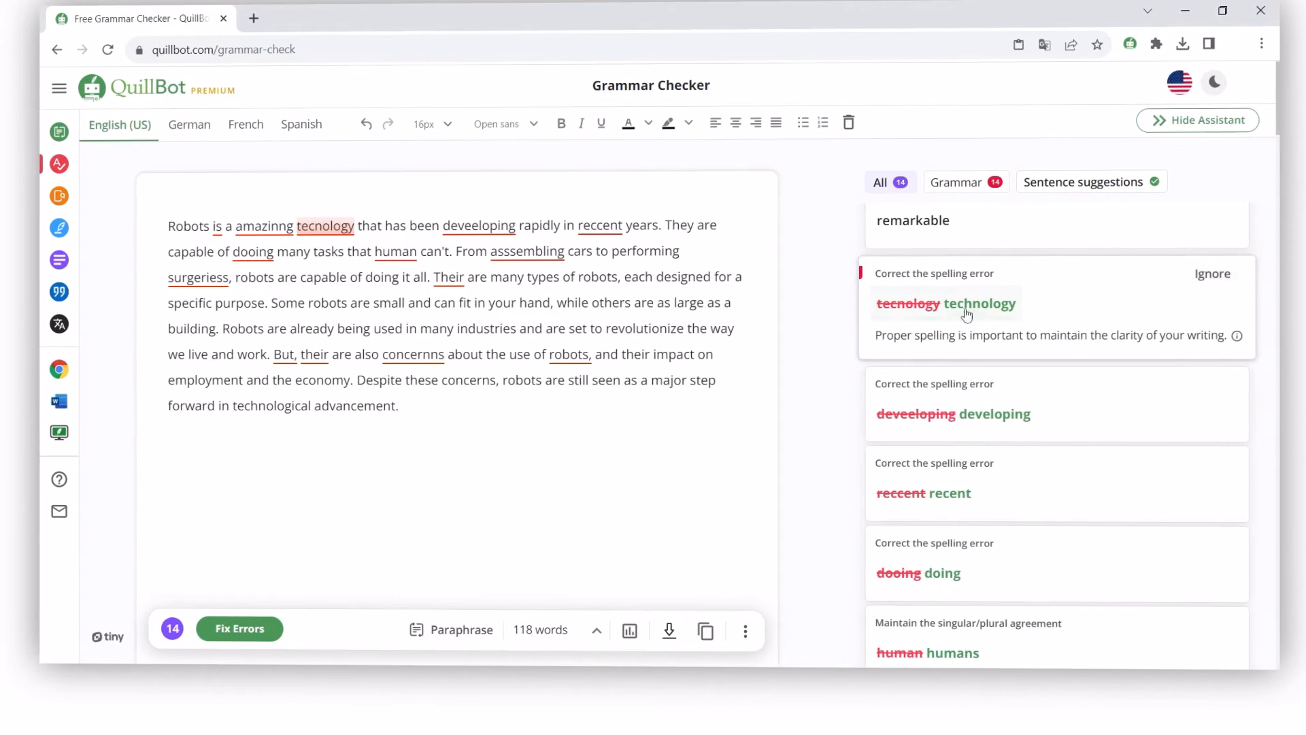
{"action": "left_click", "coordinate": [980, 304]}
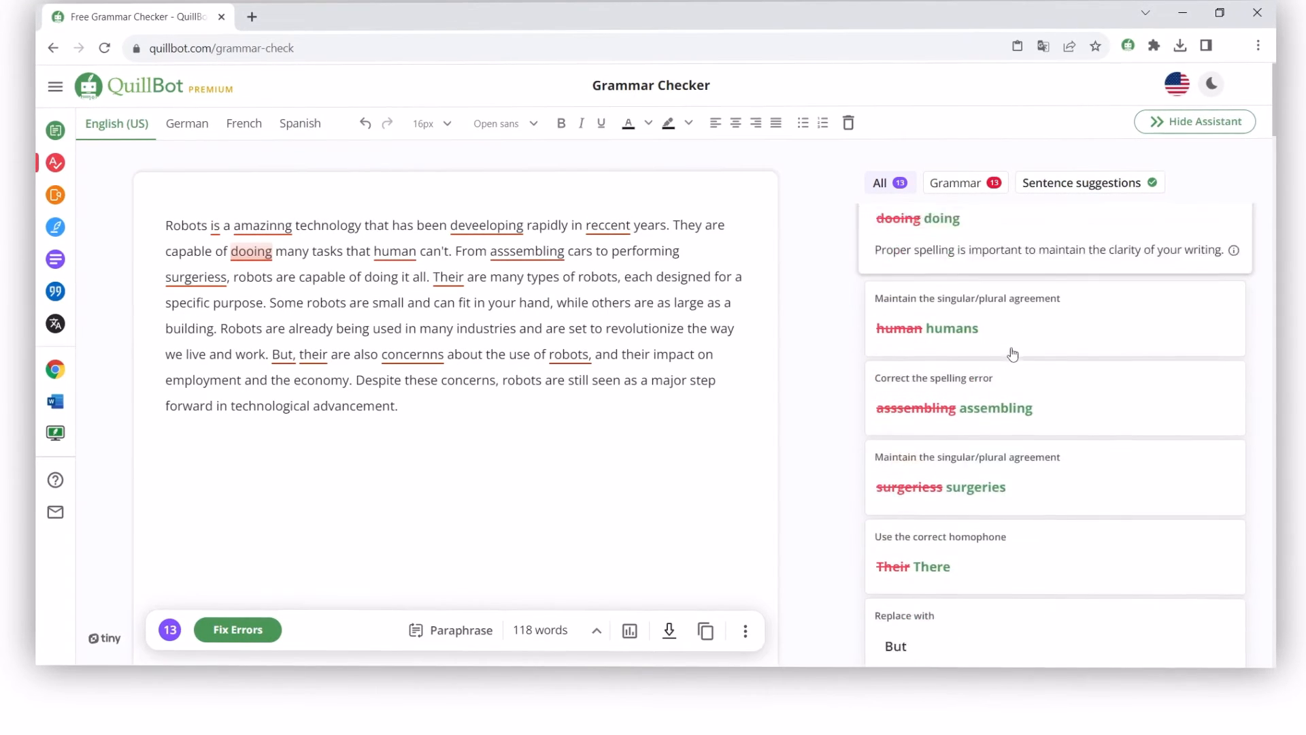
{"action": "scroll", "scroll_direction": "down", "scroll_amount": 3}
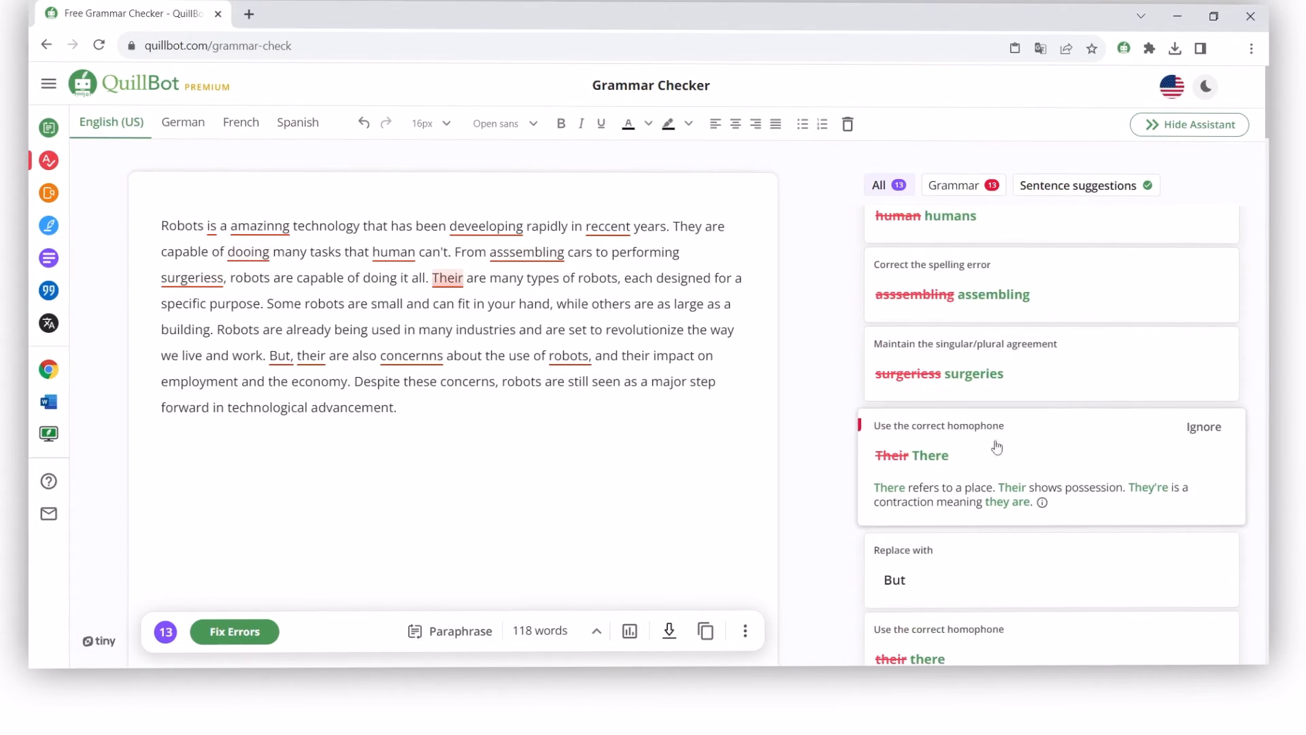
{"action": "left_click", "coordinate": [912, 455]}
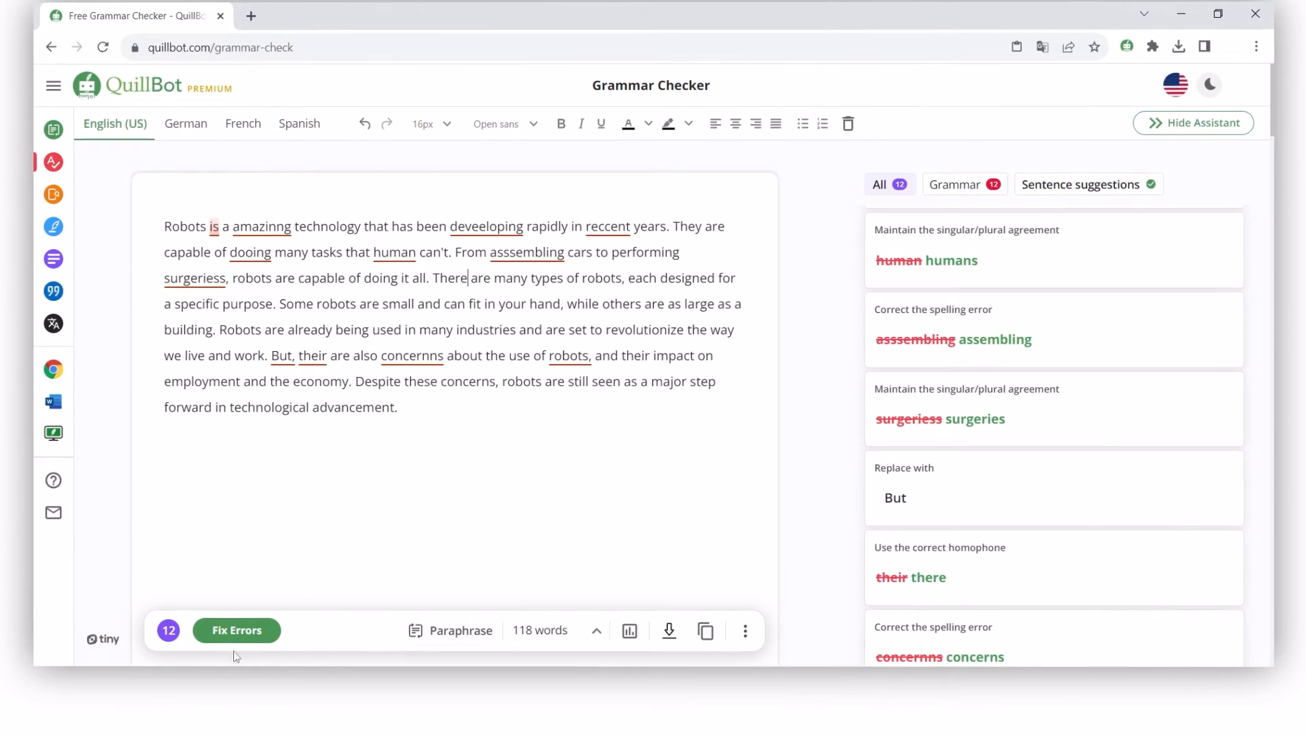
Apply Fix Errors to correct all remaining issues in the robot paragraph
{"action": "left_click", "coordinate": [236, 630]}
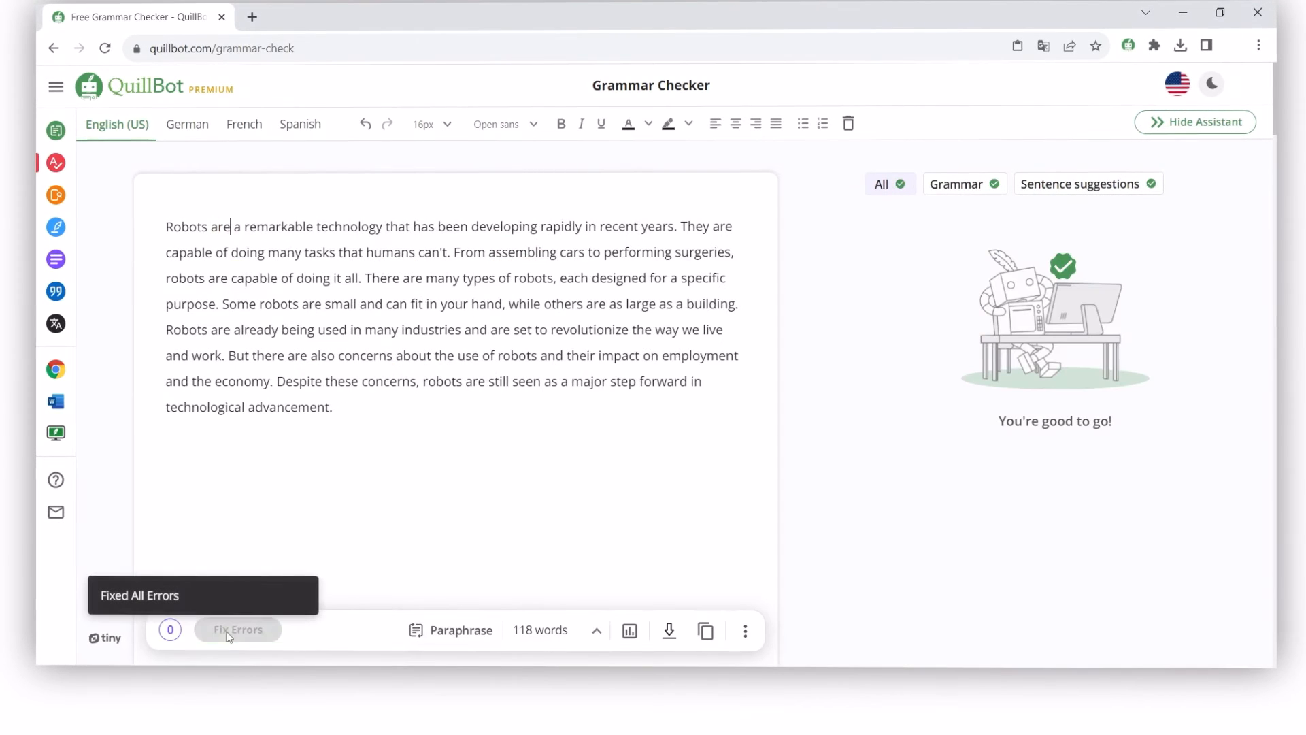
{"action": "mouse_move", "coordinate": [310, 645]}
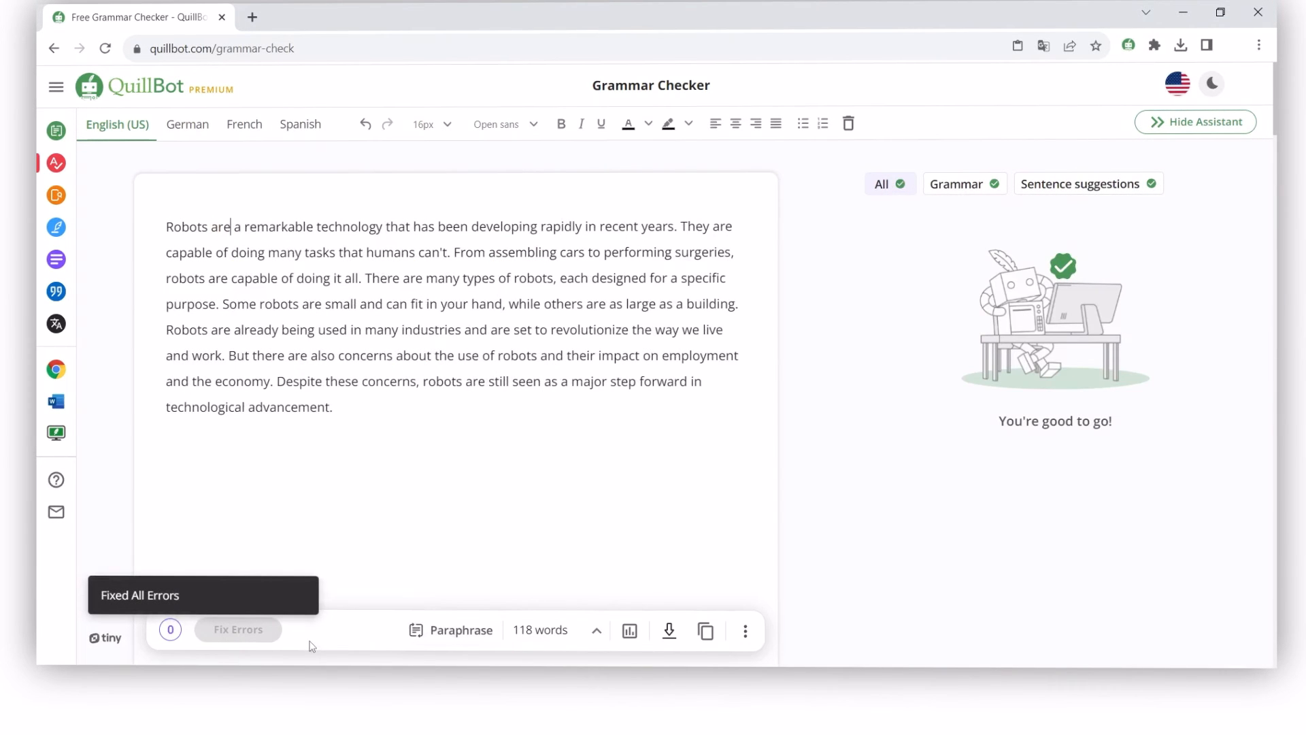
{"action": "mouse_move", "coordinate": [629, 630]}
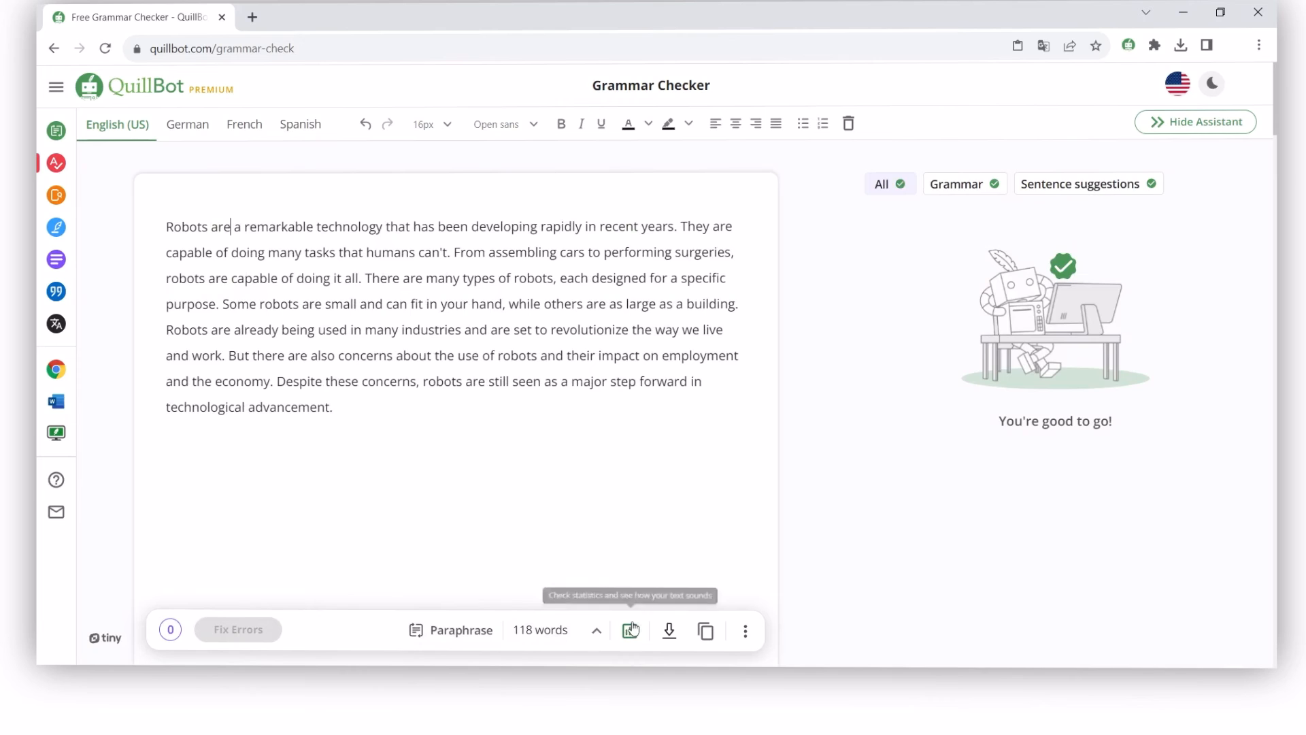
Open the Statistics panel to view tone, readability, reading time and sentiment
{"action": "left_click", "coordinate": [630, 630]}
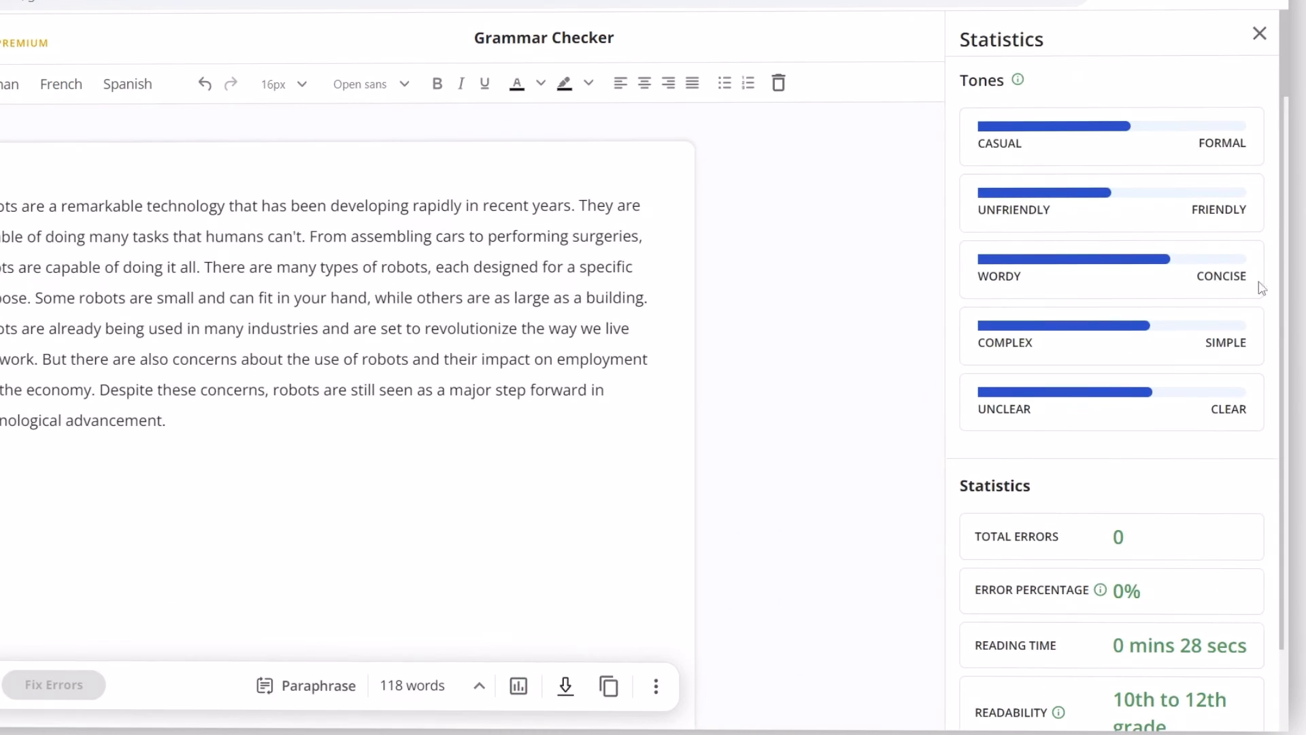
{"action": "scroll", "scroll_direction": "down", "scroll_amount": 3}
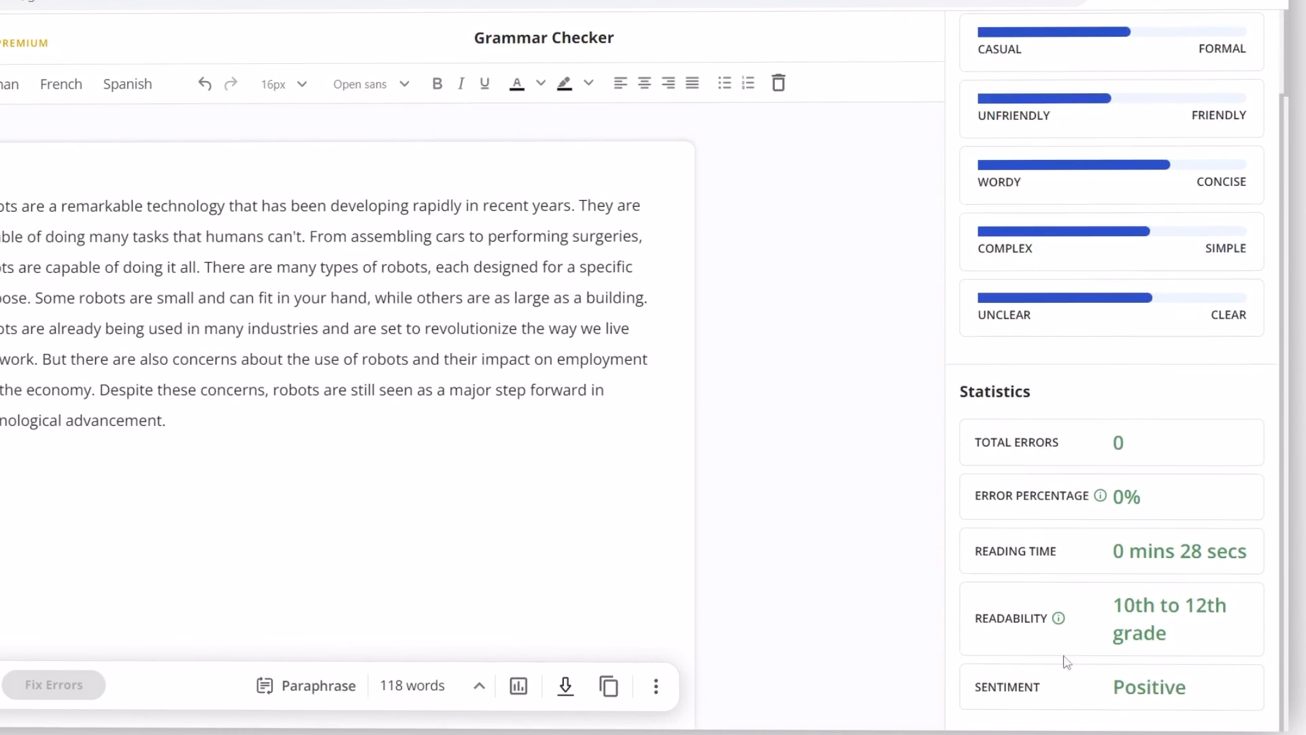
{"action": "mouse_move", "coordinate": [916, 606]}
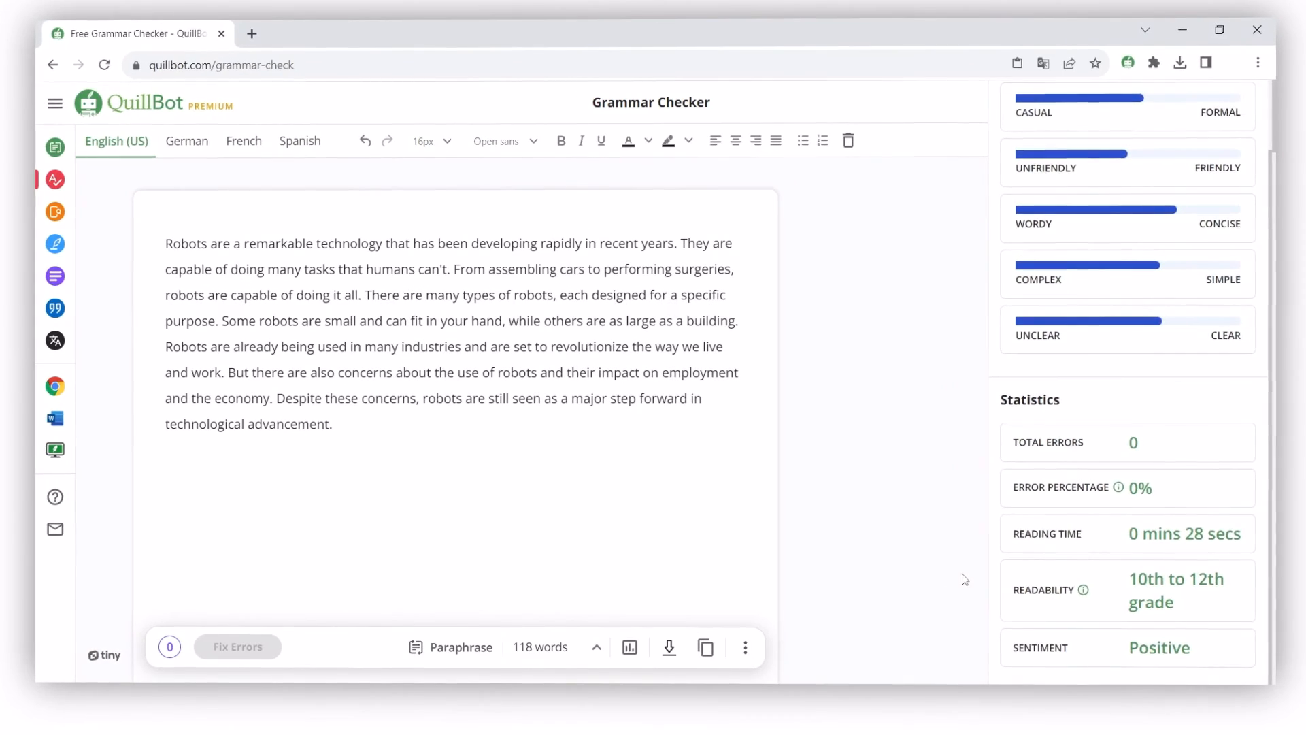
{"action": "mouse_move", "coordinate": [669, 647]}
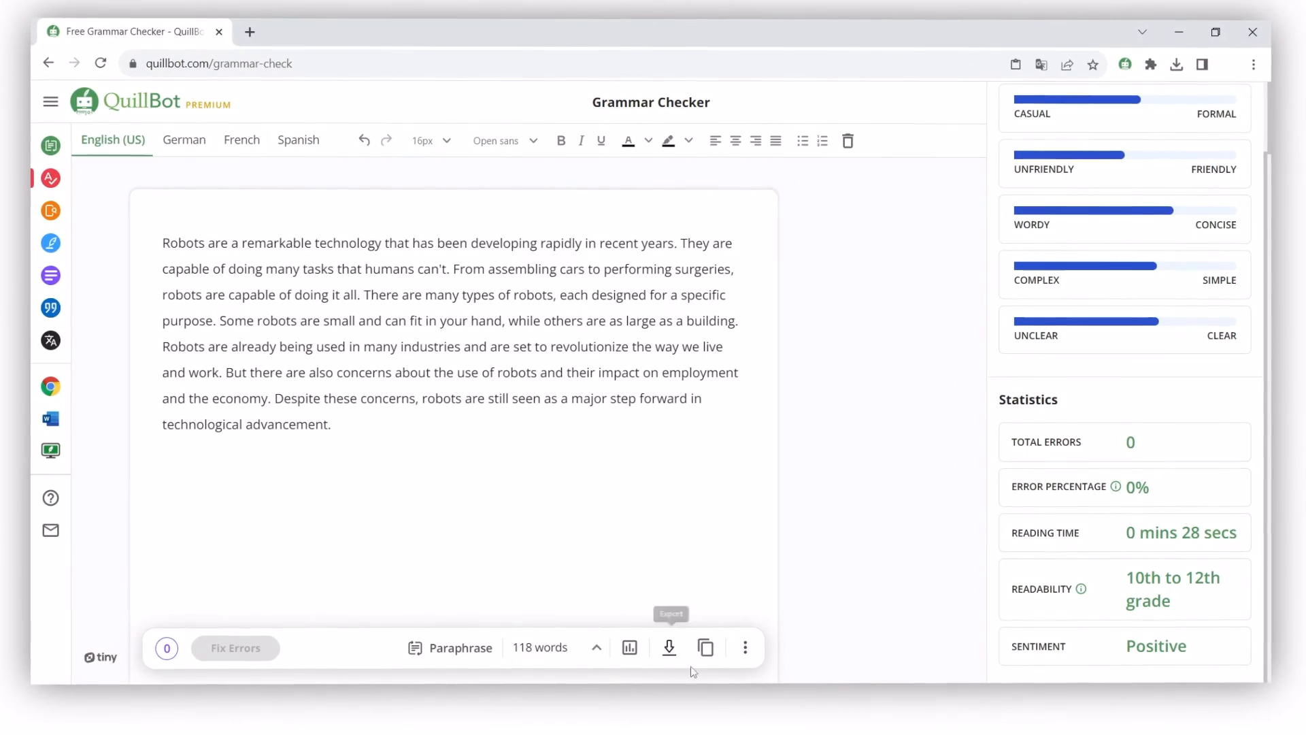